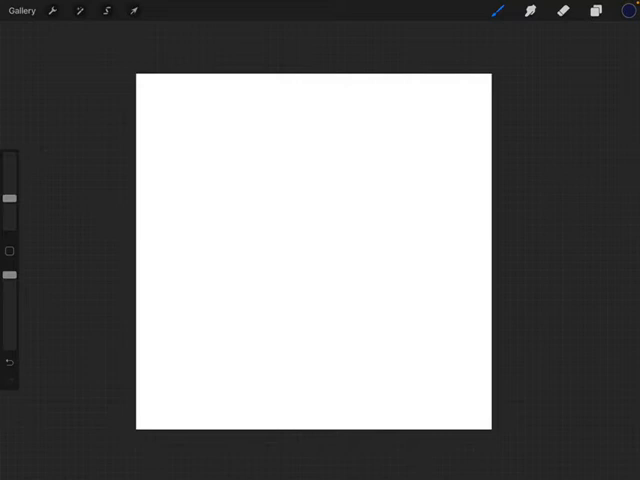
- Add a new layer (Layer 15) for the dark navy background fill
{"action": "left_click", "coordinate": [627, 11]}
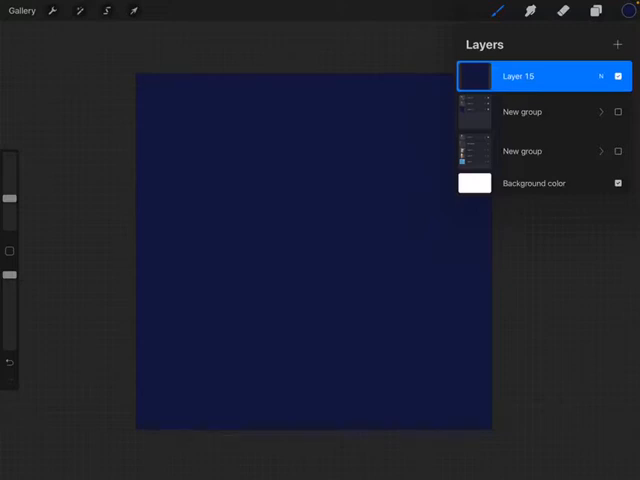
- Pick yellow and a glowing line brush from the Luminance brush set
{"action": "left_click", "coordinate": [624, 11]}
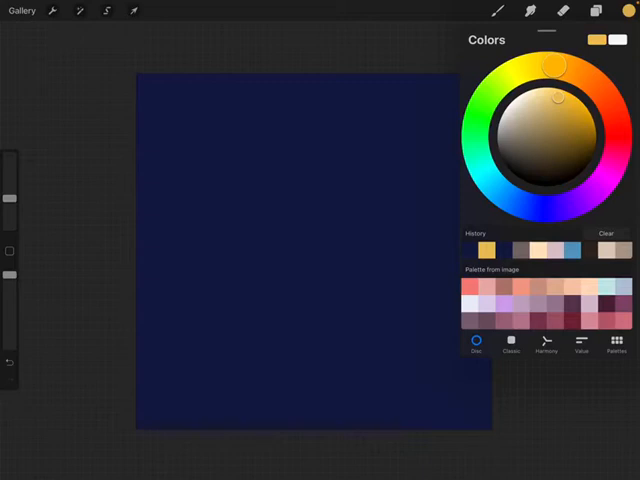
{"action": "left_click", "coordinate": [497, 11]}
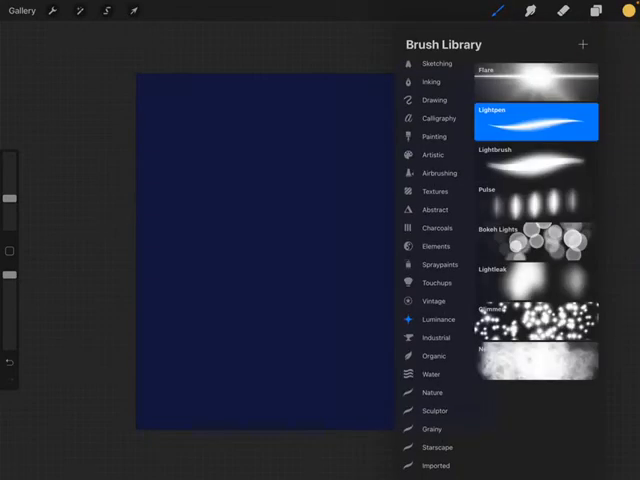
{"action": "left_click", "coordinate": [435, 99]}
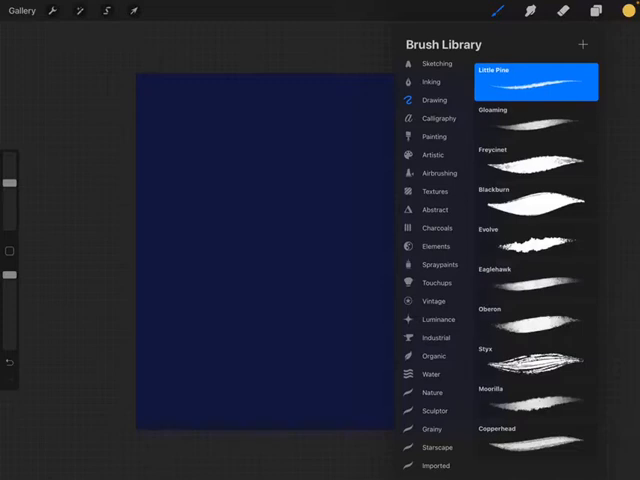
{"action": "scroll", "scroll_direction": "down", "scroll_amount": 3}
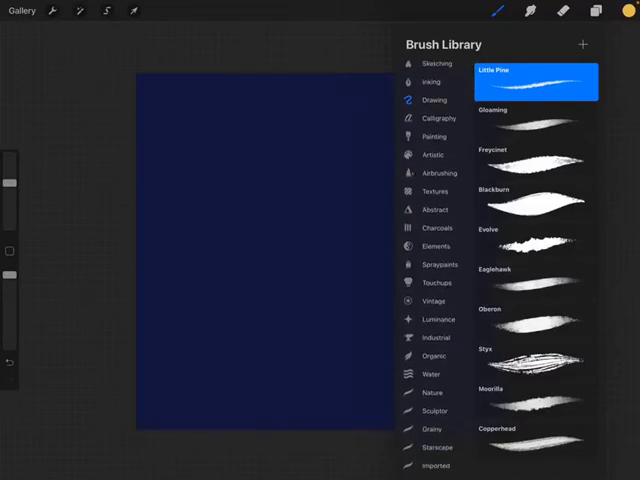
{"action": "left_click", "coordinate": [408, 319]}
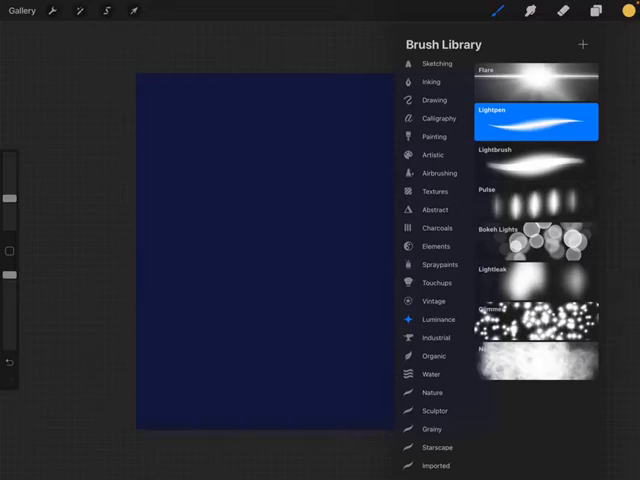
{"action": "left_click", "coordinate": [537, 85]}
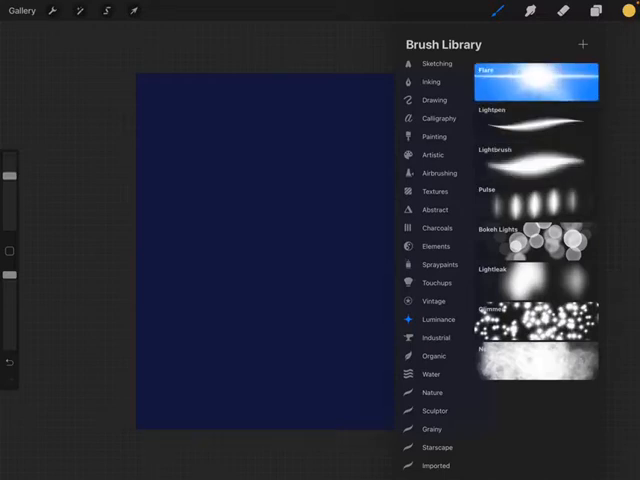
{"action": "left_click", "coordinate": [535, 120]}
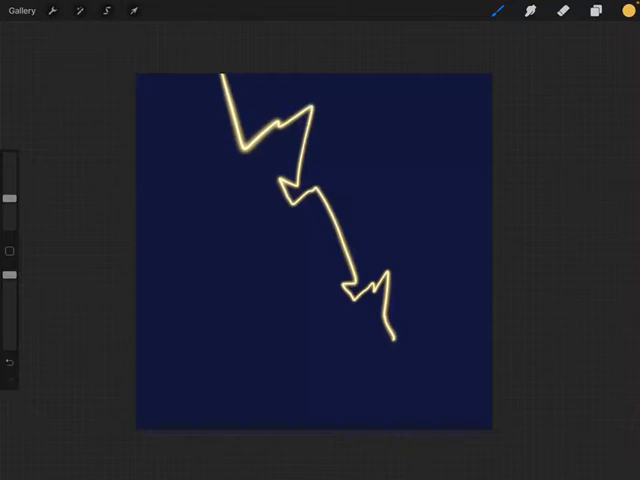
- Duplicate the lightning bolt's Layer 16 and hide the top copy
{"action": "left_click", "coordinate": [596, 11]}
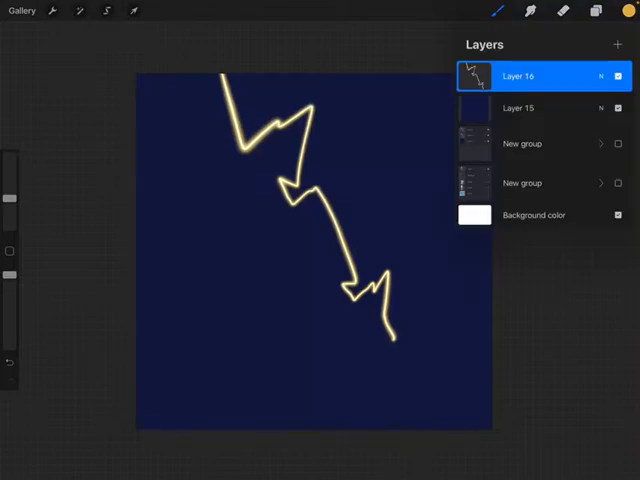
{"action": "left_click", "coordinate": [540, 76]}
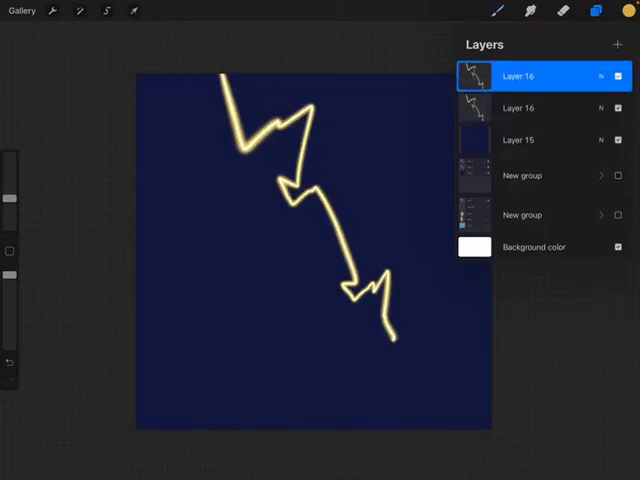
{"action": "left_click", "coordinate": [618, 76]}
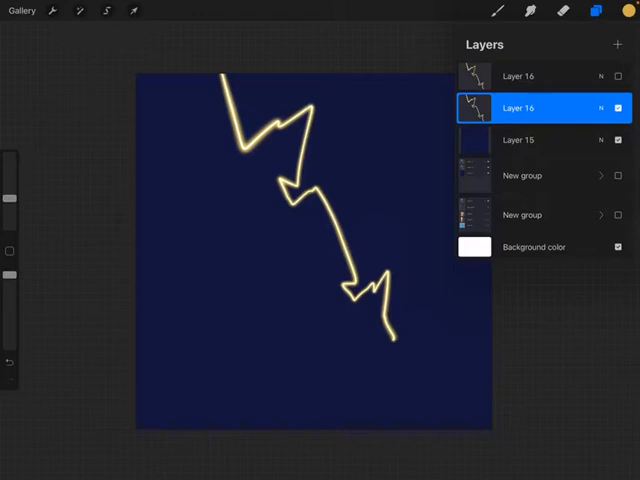
{"action": "left_click", "coordinate": [595, 11]}
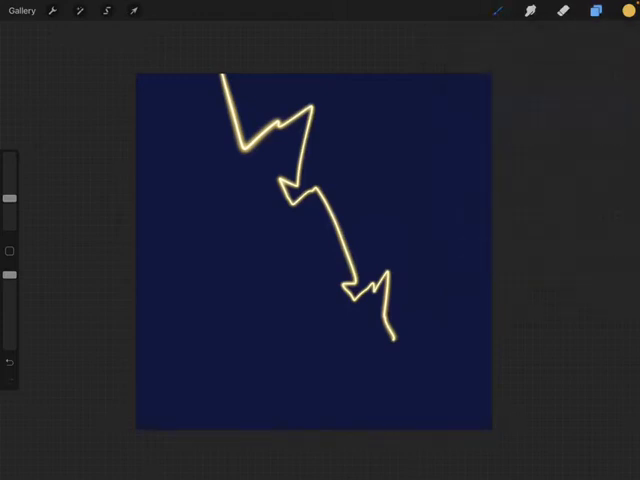
- Apply a 23.1% Motion Blur to the lightning bolt
{"action": "left_click", "coordinate": [80, 11]}
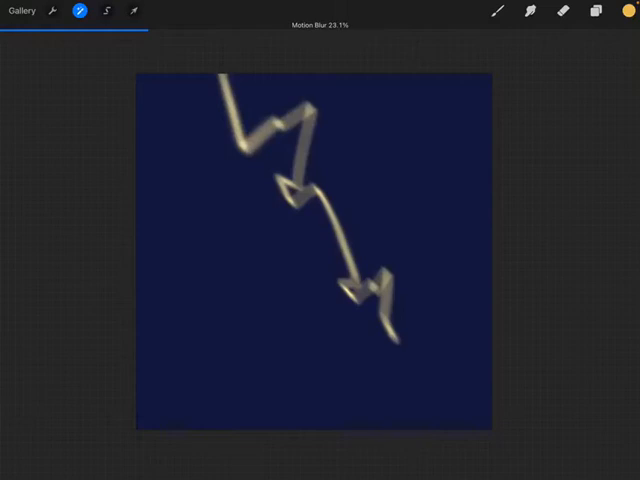
{"action": "left_click", "coordinate": [494, 11]}
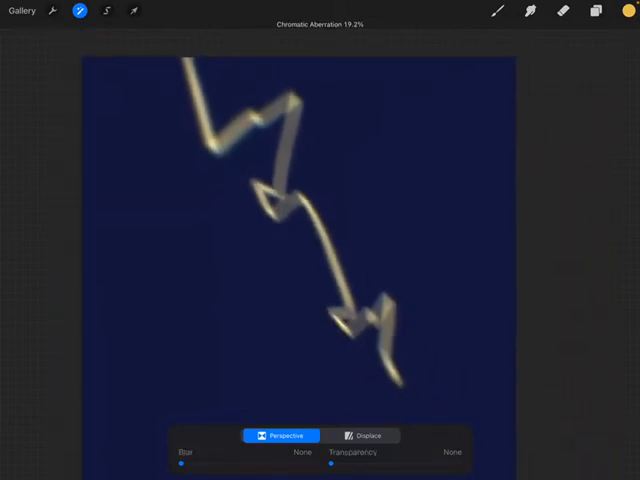
- Apply Chromatic Aberration in Perspective mode at 19.2% to the blurred bolt
{"action": "left_click", "coordinate": [362, 435]}
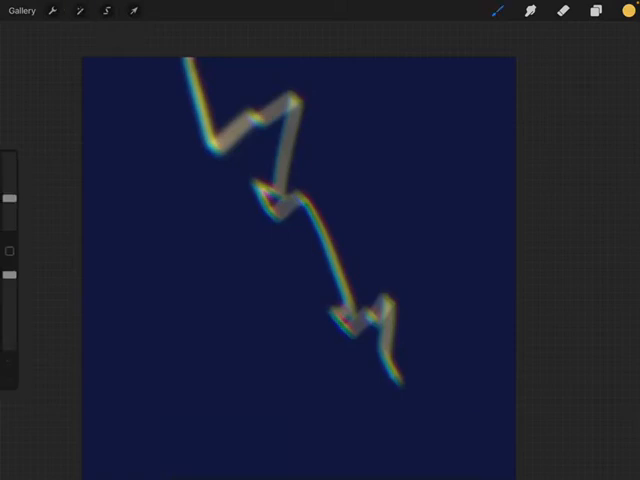
- Give the blurred bolt copy a light Gaussian blur and chromatic-aberration fringe
{"action": "left_click", "coordinate": [79, 11]}
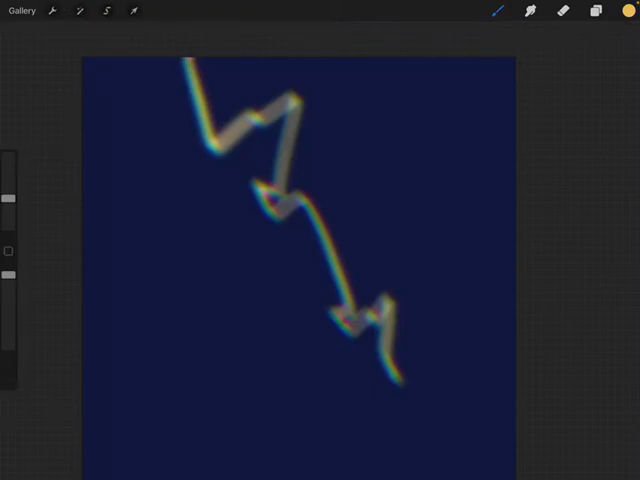
{"action": "left_click", "coordinate": [79, 11]}
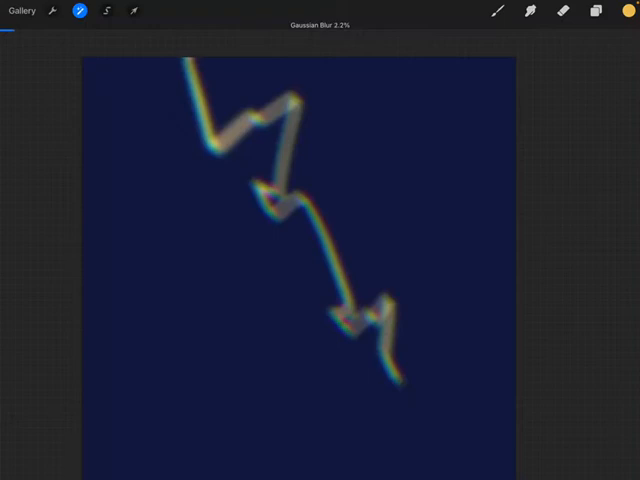
{"action": "left_click", "coordinate": [76, 11]}
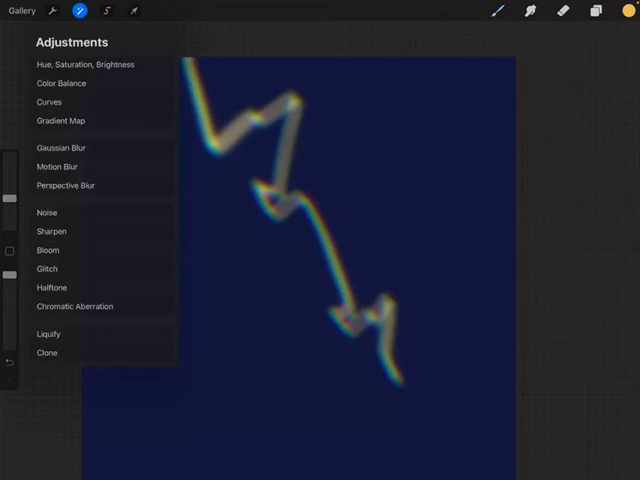
{"action": "left_click", "coordinate": [75, 306]}
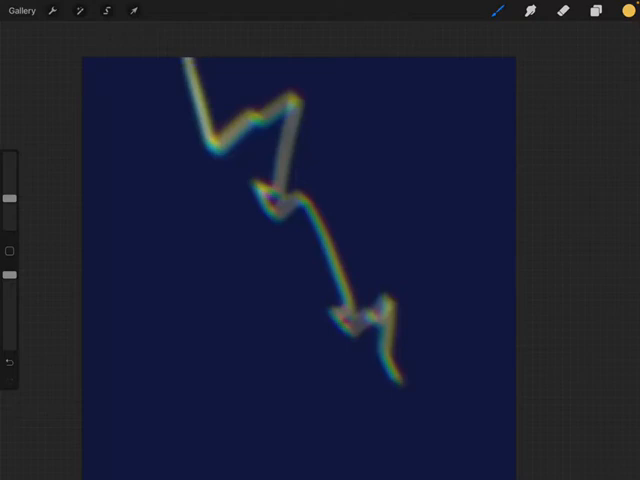
{"action": "left_click", "coordinate": [595, 11]}
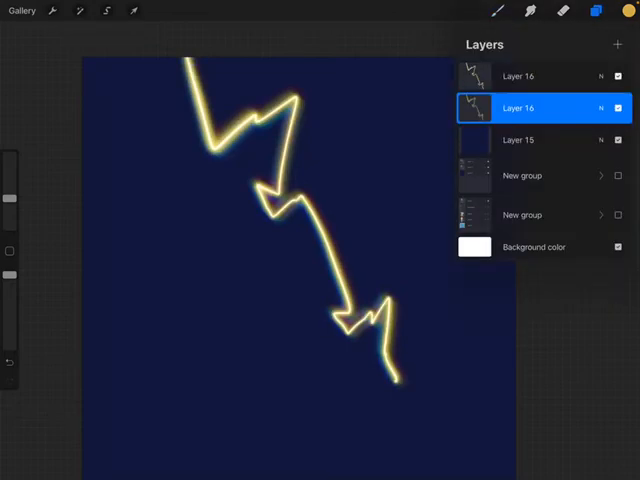
- Change the top Layer 16 bolt's blend mode from Normal to Add
{"action": "left_click", "coordinate": [540, 76]}
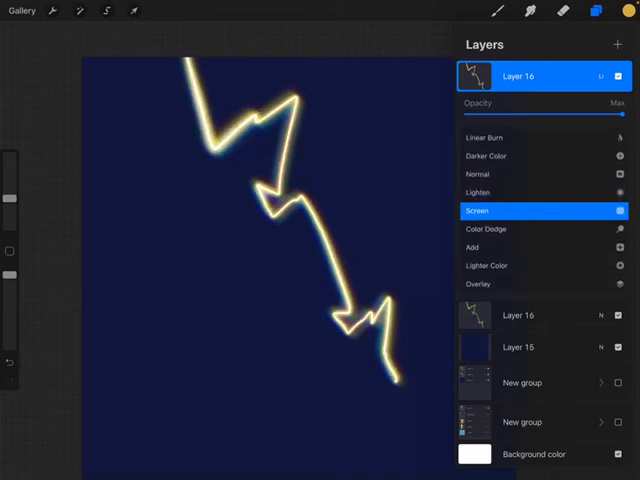
{"action": "left_click", "coordinate": [504, 210]}
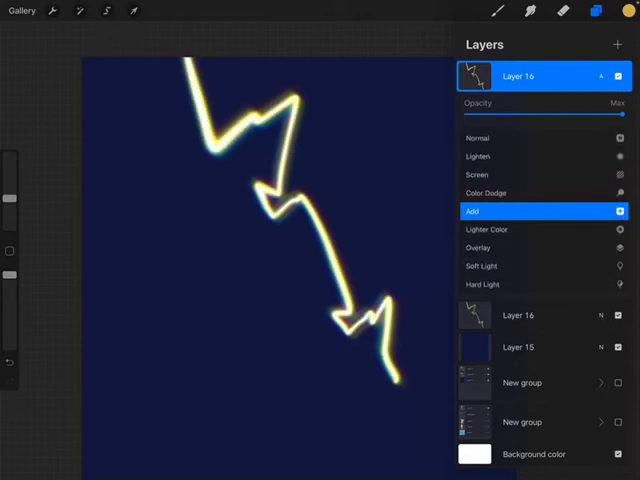
{"action": "left_click", "coordinate": [489, 211]}
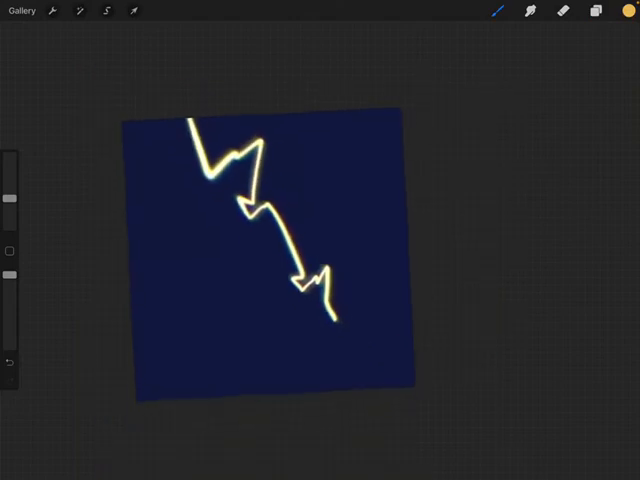
{"action": "left_click", "coordinate": [595, 11]}
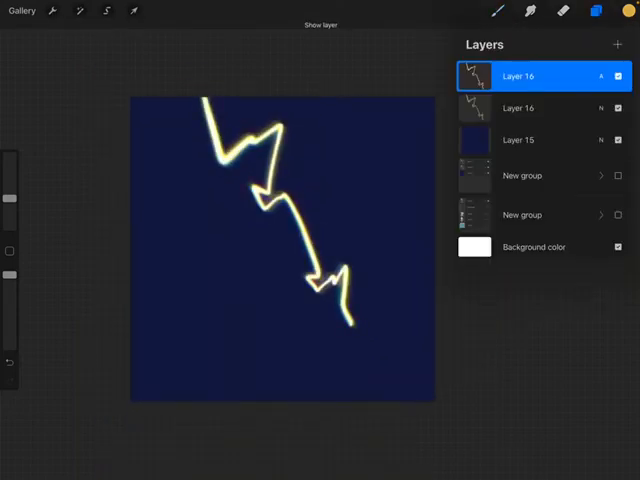
- Choose a dark green and the Leaf Group 11 - Burst brush
{"action": "left_click", "coordinate": [538, 139]}
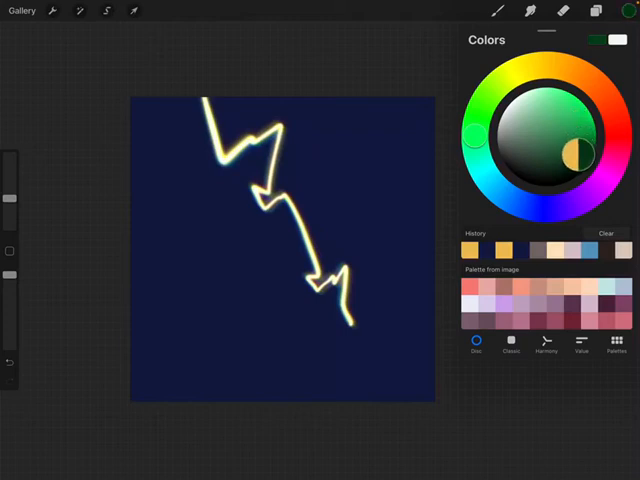
{"action": "left_click", "coordinate": [578, 162]}
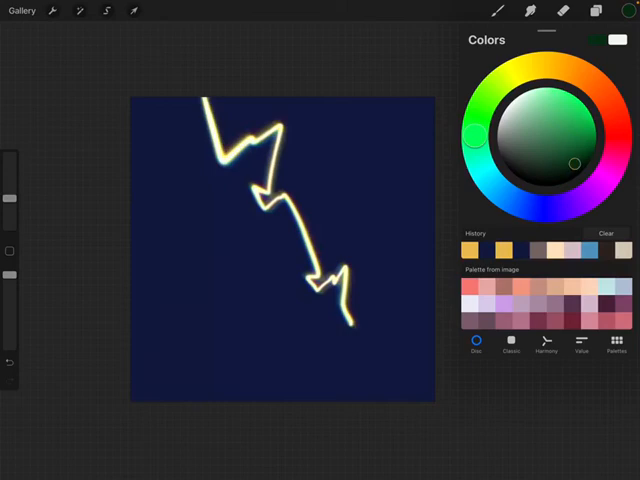
{"action": "left_click", "coordinate": [498, 11]}
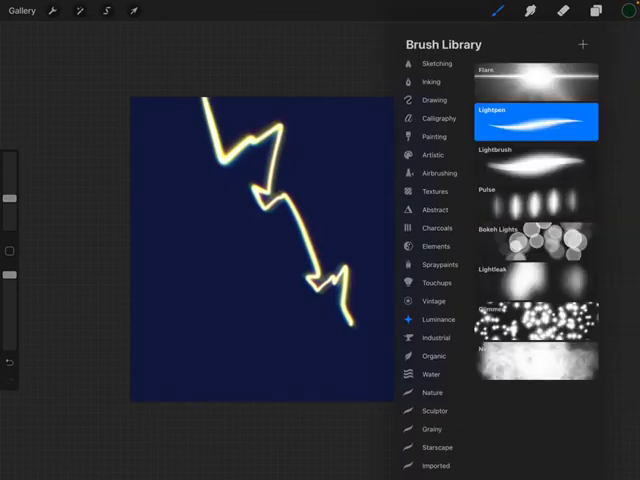
{"action": "scroll", "scroll_direction": "down", "scroll_amount": 3}
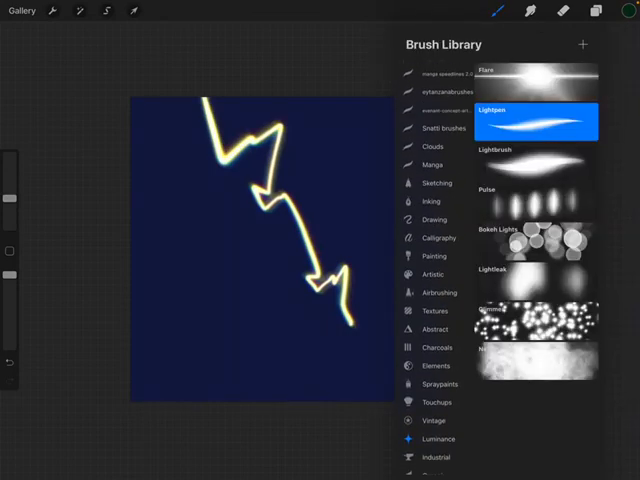
{"action": "scroll", "scroll_direction": "down", "scroll_amount": 3}
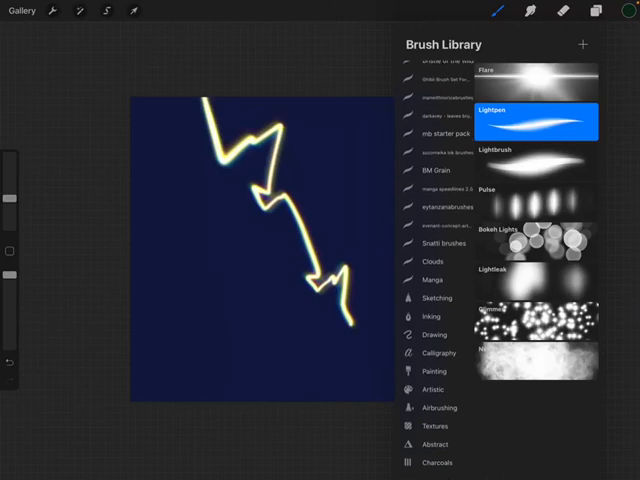
{"action": "scroll", "scroll_direction": "down", "scroll_amount": 3}
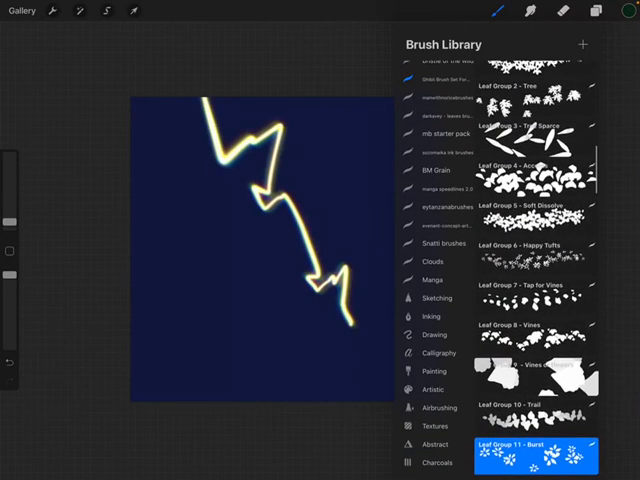
{"action": "left_click", "coordinate": [535, 219]}
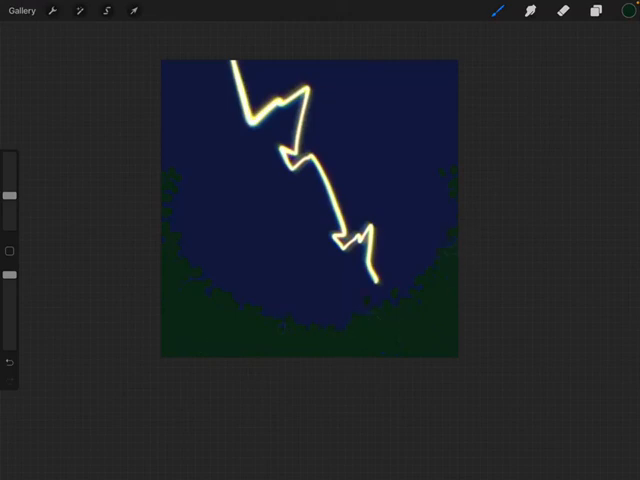
- Switch to a darker green and paint a second layer of leaves
{"action": "left_click", "coordinate": [617, 11]}
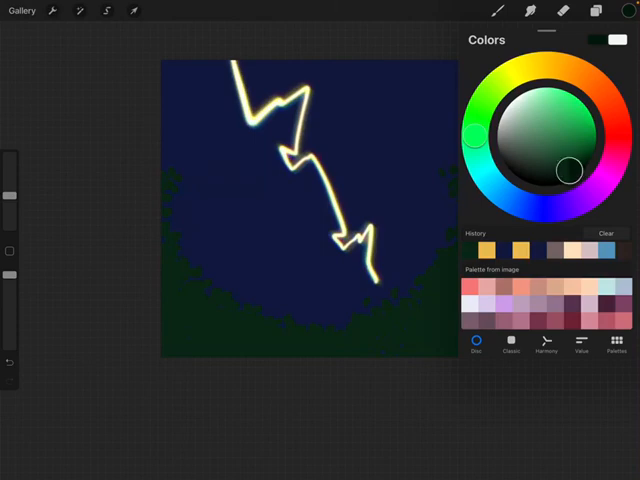
{"action": "left_click", "coordinate": [617, 11]}
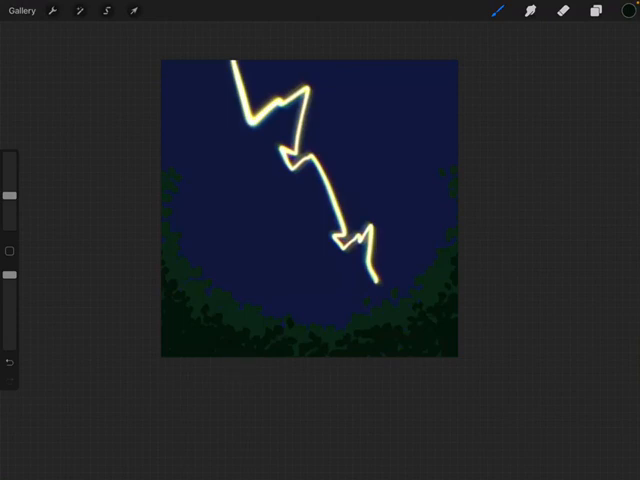
{"action": "left_click", "coordinate": [621, 11]}
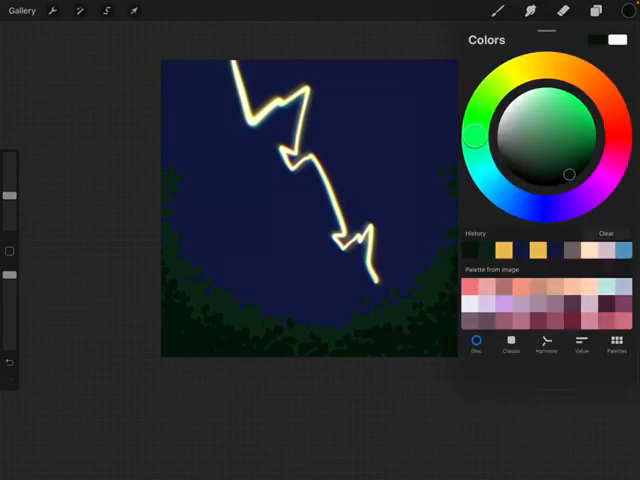